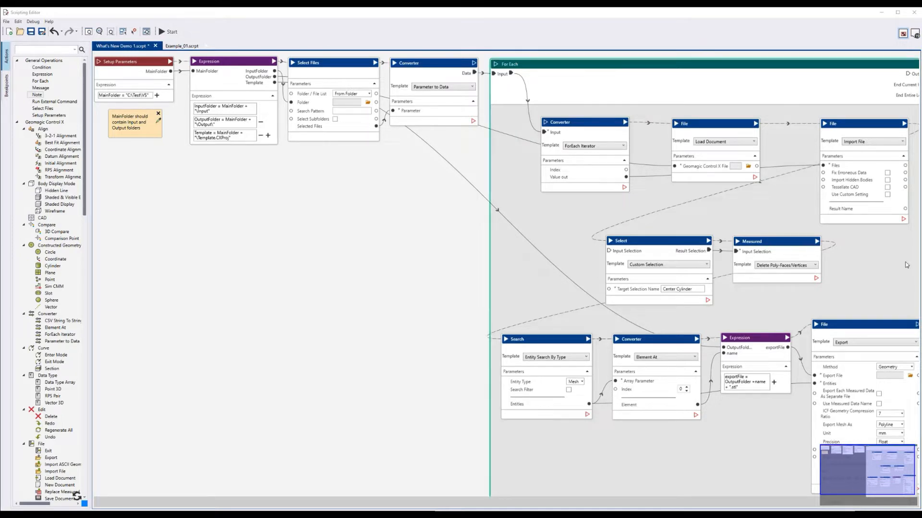
mouse_move(829, 272)
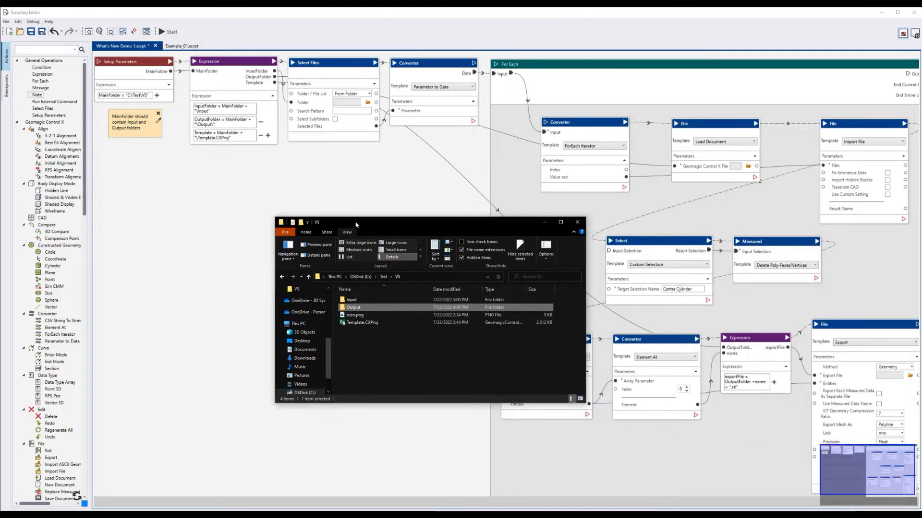
Browse the Input folder's scans, then return to VS and select the Output folder.
left_click(351, 299)
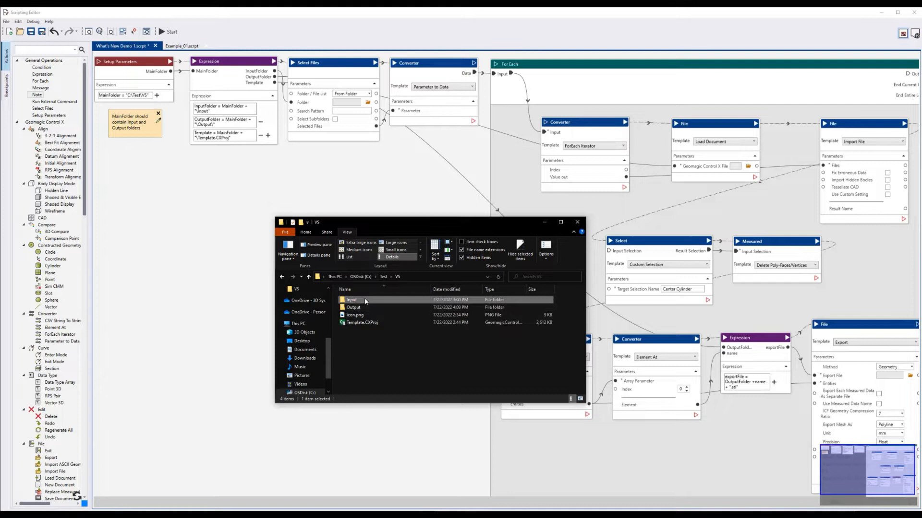
double_click(351, 299)
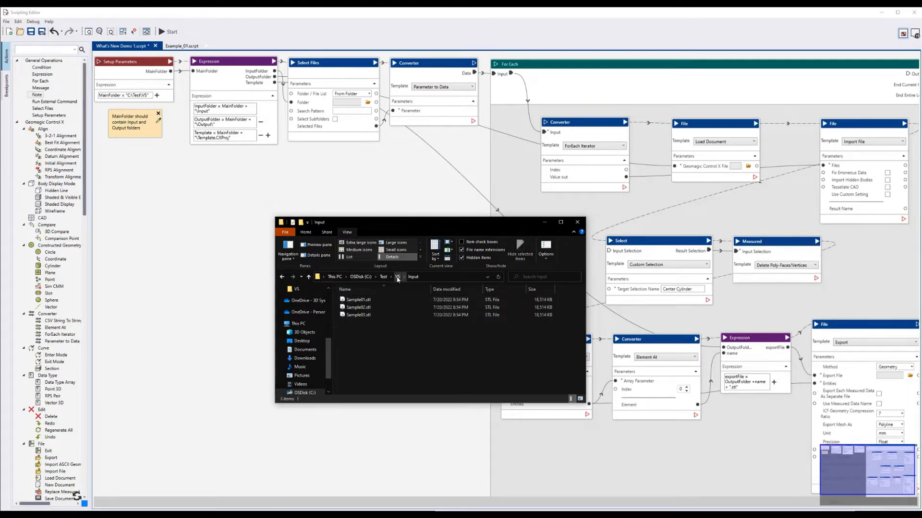
left_click(397, 276)
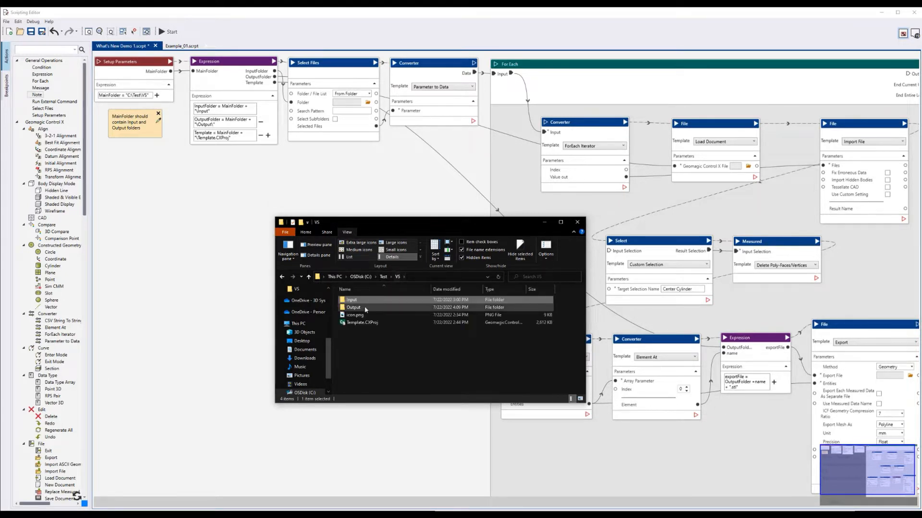
left_click(351, 299)
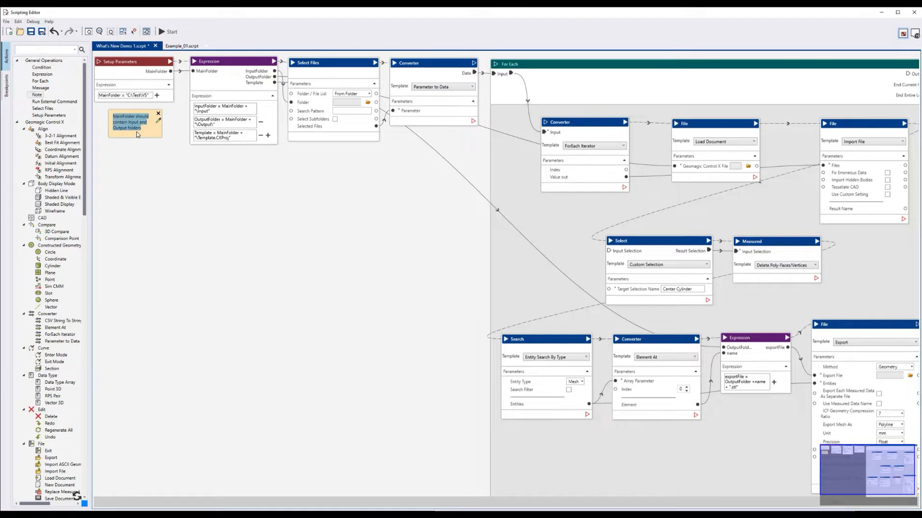
mouse_move(137, 134)
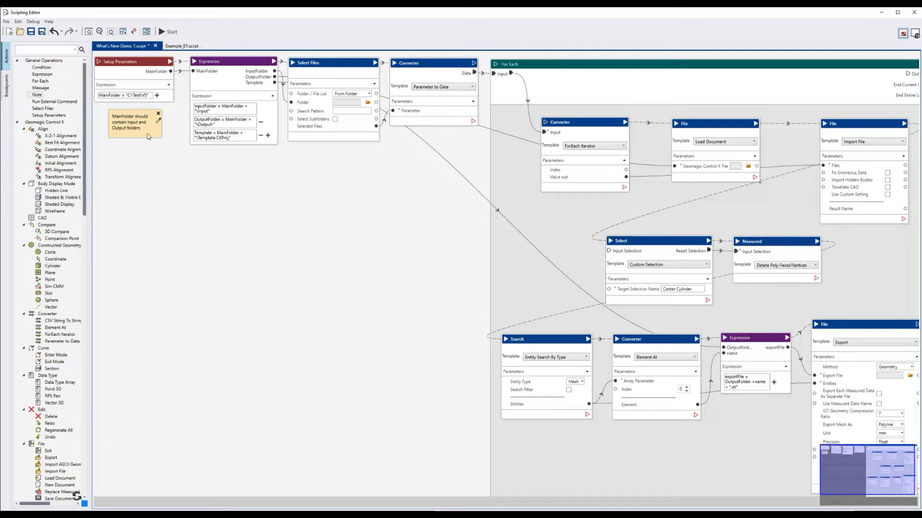
mouse_move(157, 150)
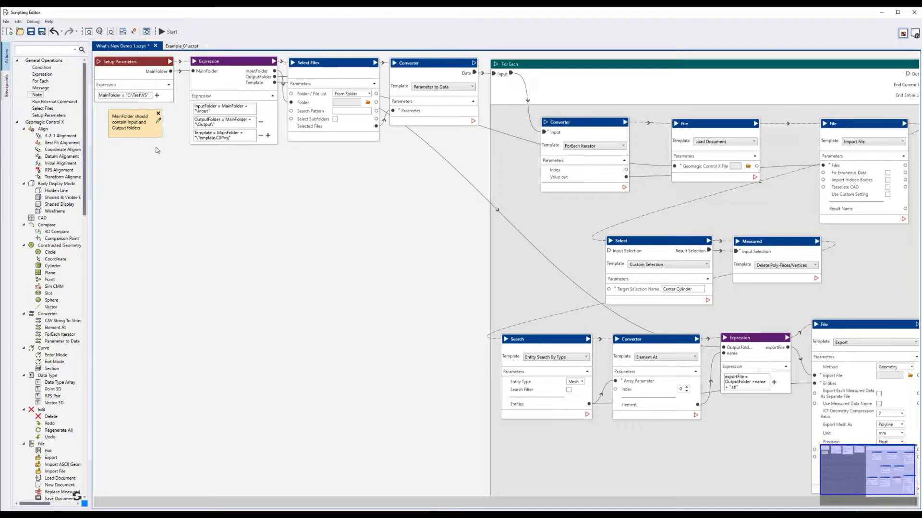
mouse_move(141, 109)
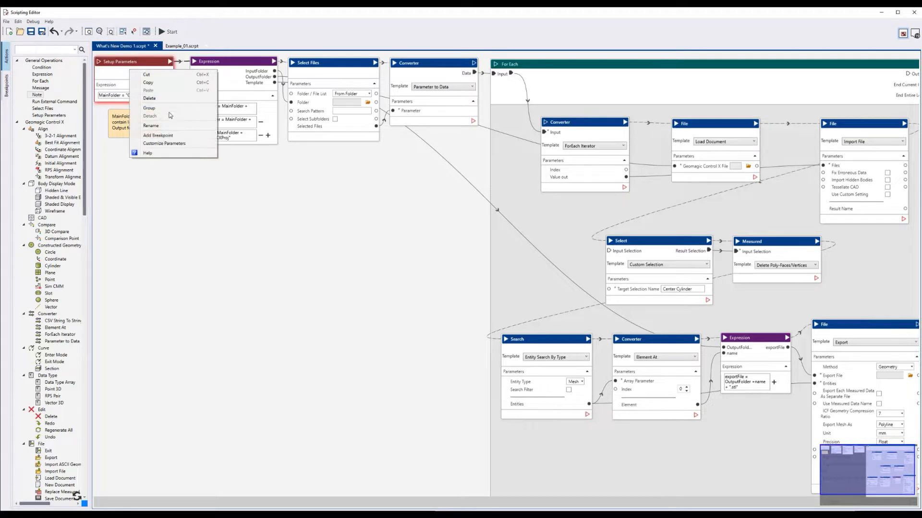
Enable Draw Icon for the MainFolder parameter, confirm, and dismiss the parameter preview.
left_click(165, 143)
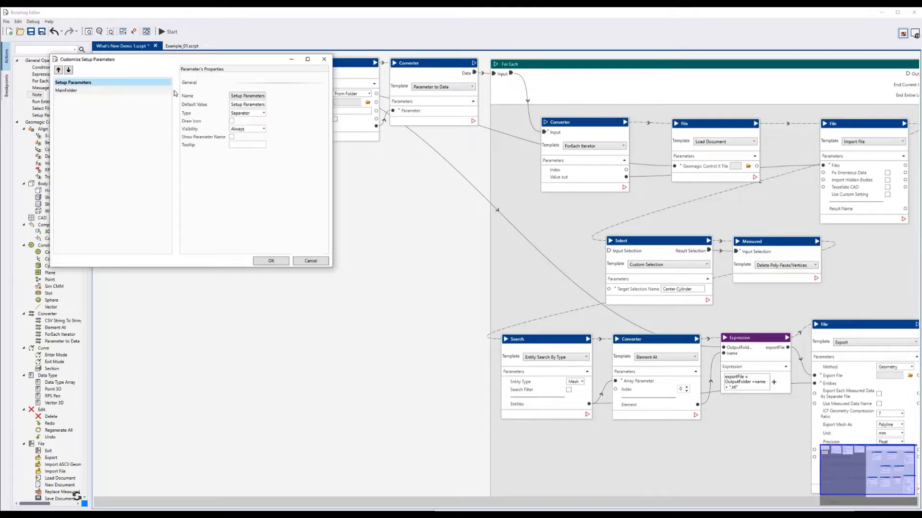
left_click(66, 89)
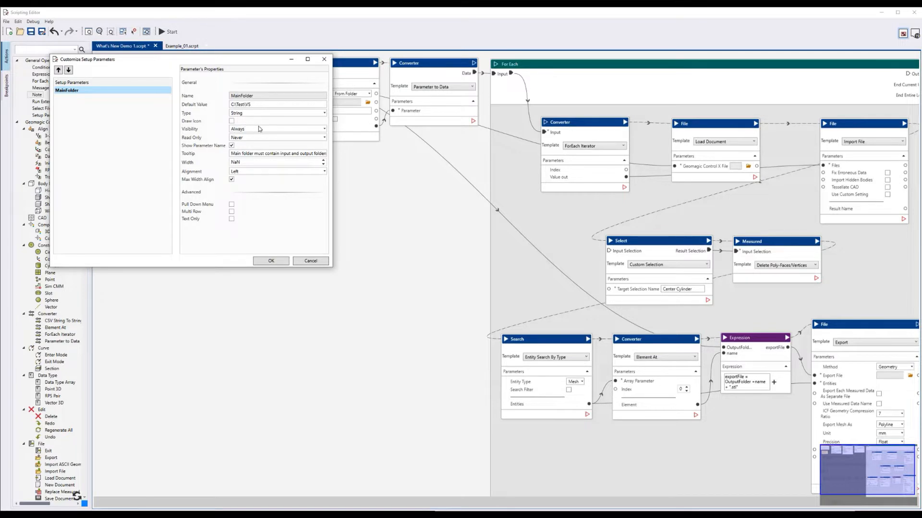
mouse_move(258, 129)
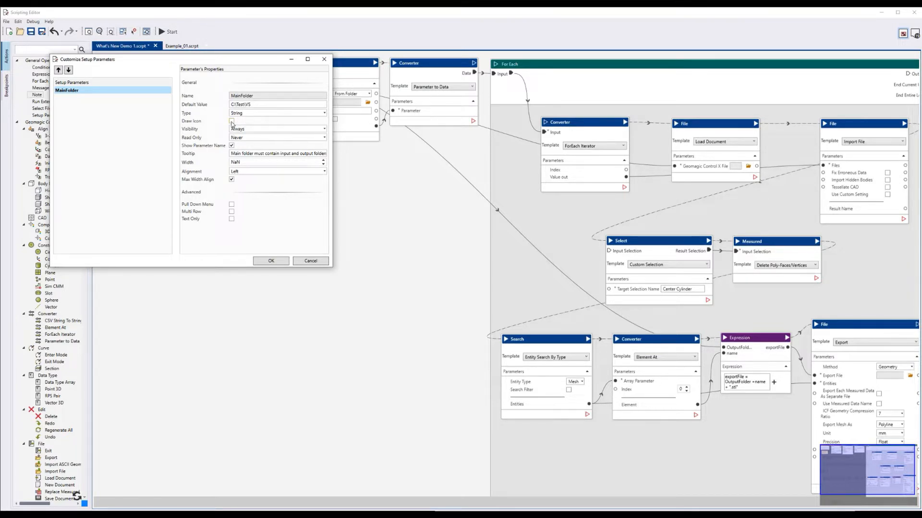
left_click(231, 121)
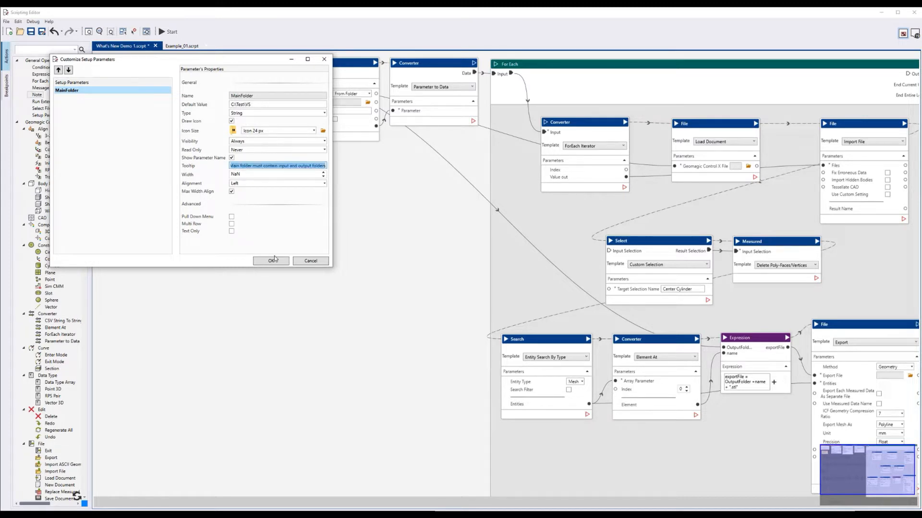
left_click(270, 260)
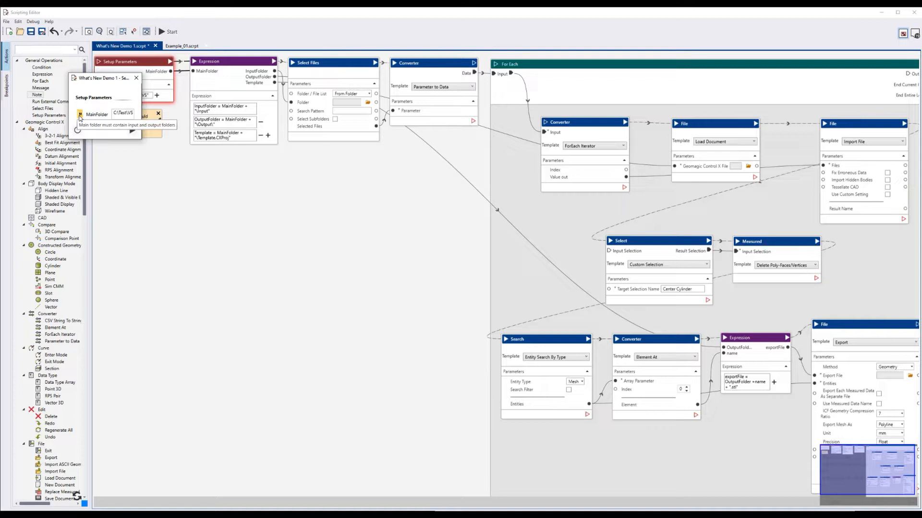
left_click(136, 78)
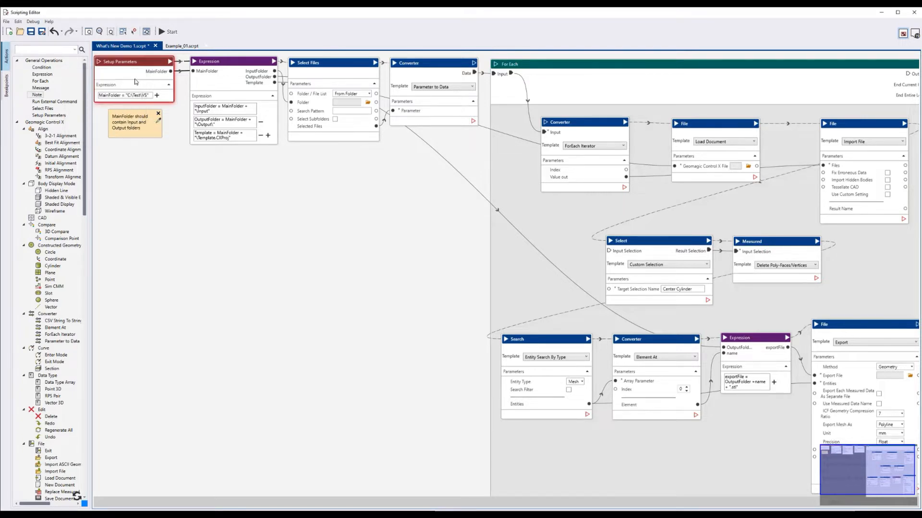
left_click(333, 70)
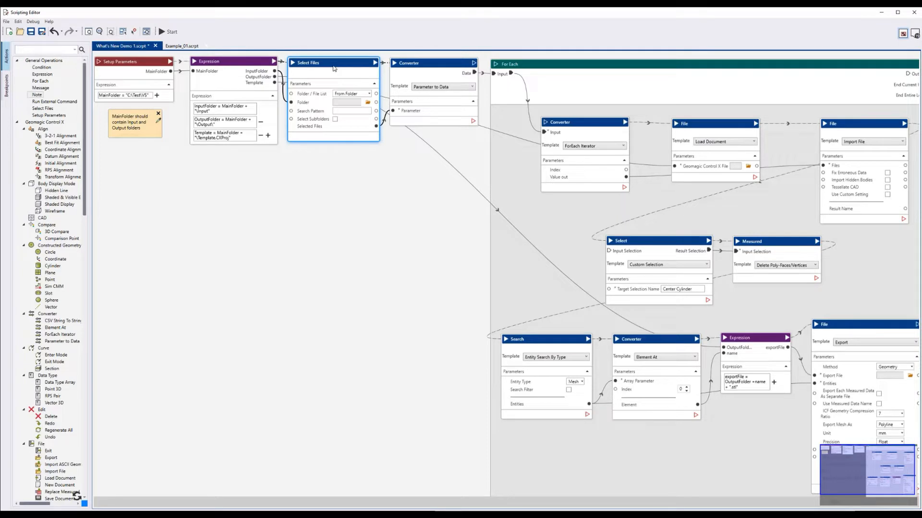
mouse_move(333, 78)
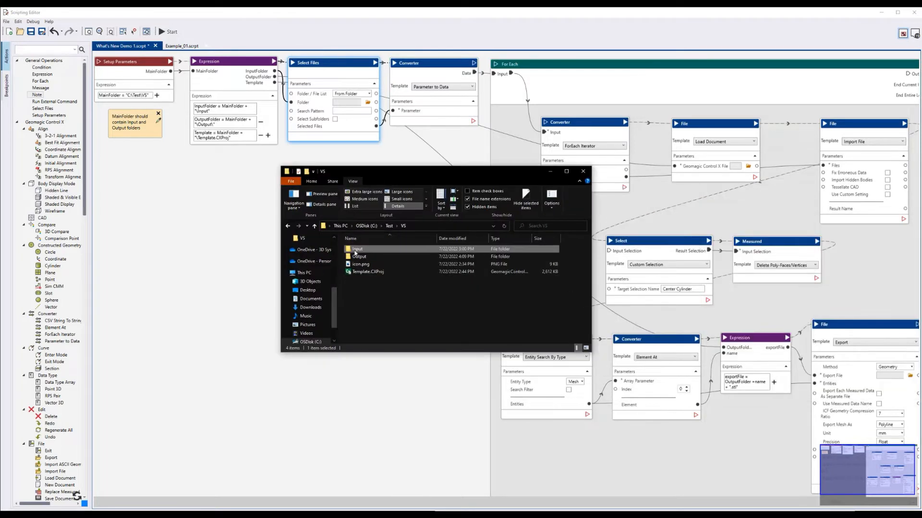
Open the Input folder of scans inside C:\Test\VS.
double_click(356, 249)
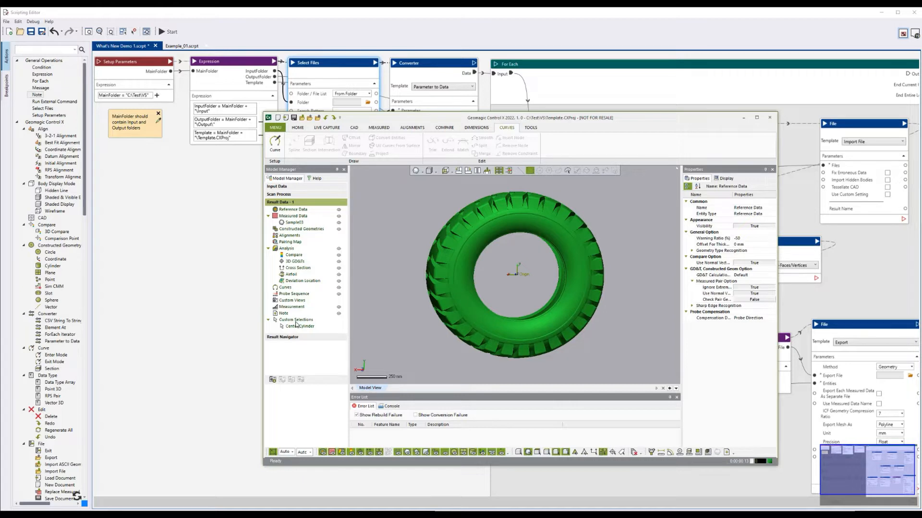
Edit the Center Cylinder custom selection and orbit the tire to face its opening.
left_click(301, 326)
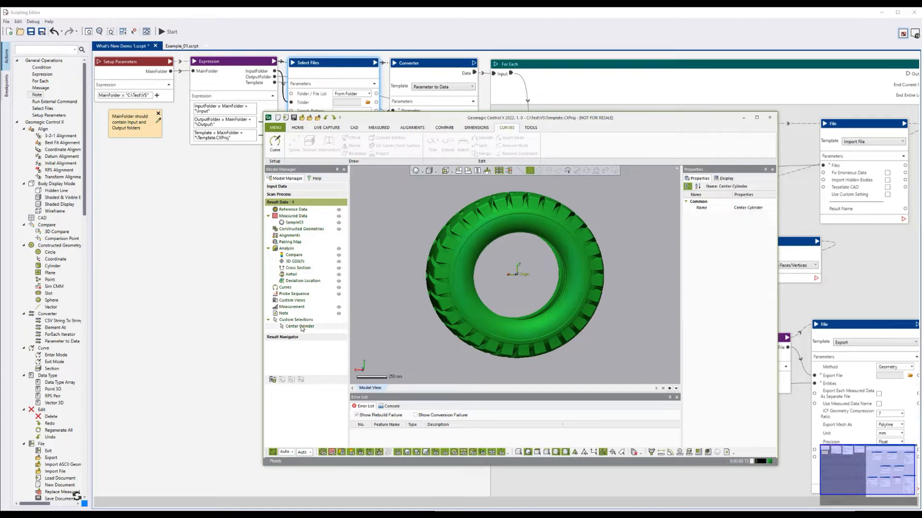
left_click(301, 327)
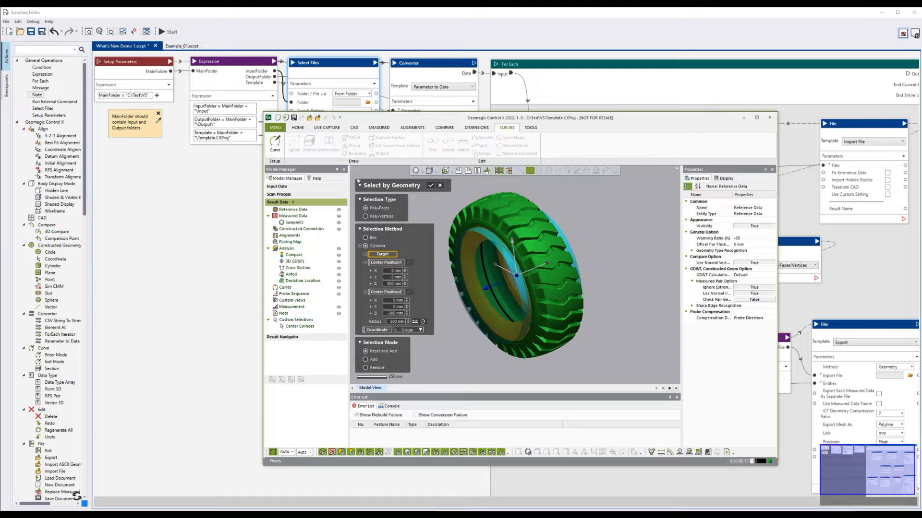
left_click_drag(529, 276, 608, 297)
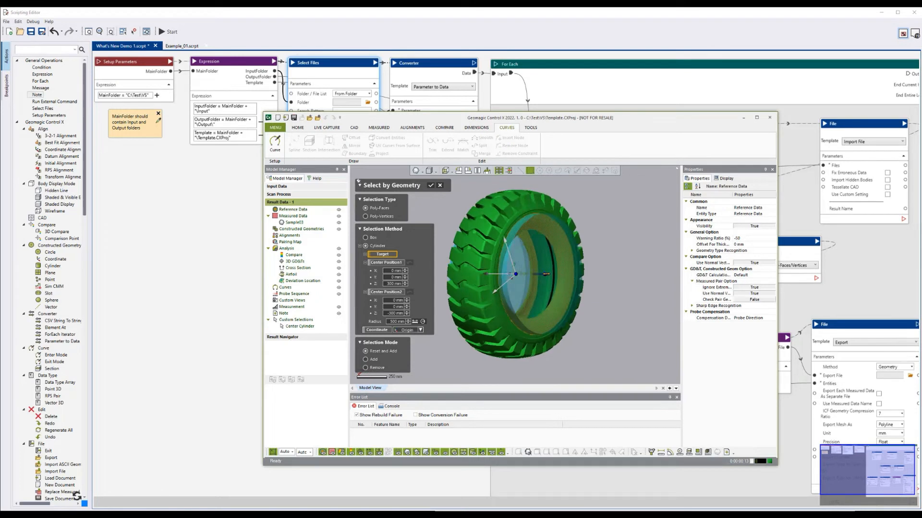
left_click_drag(517, 276, 541, 279)
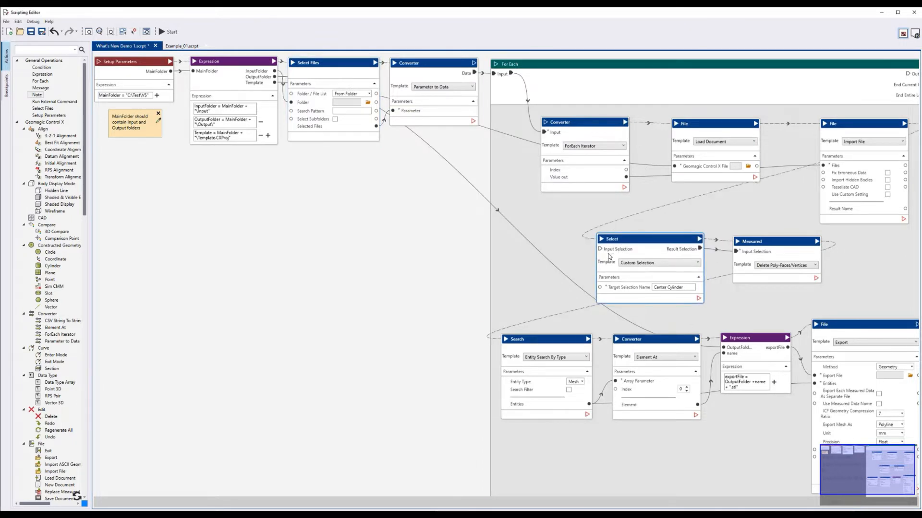
mouse_move(647, 288)
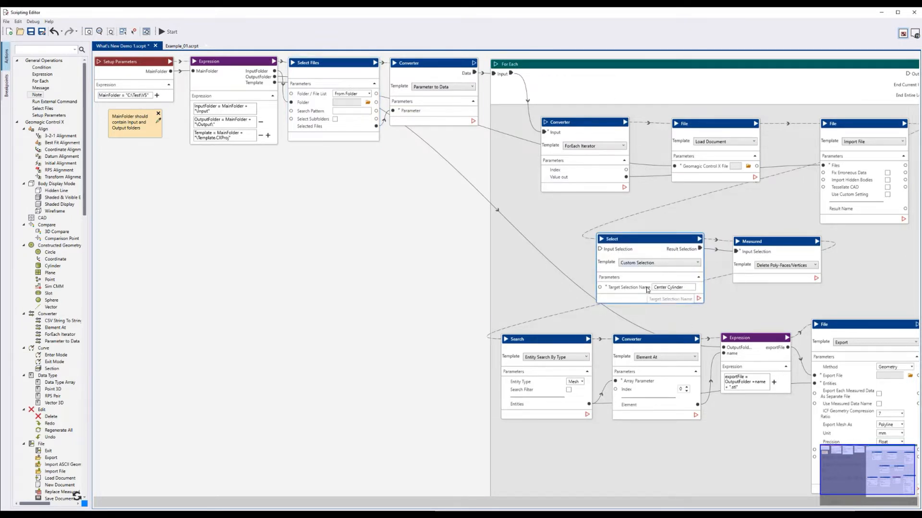
mouse_move(717, 244)
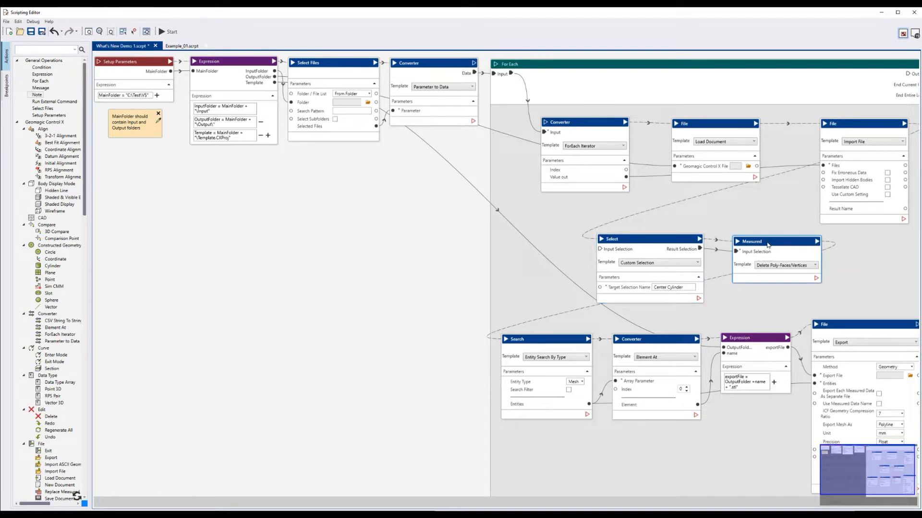
mouse_move(758, 259)
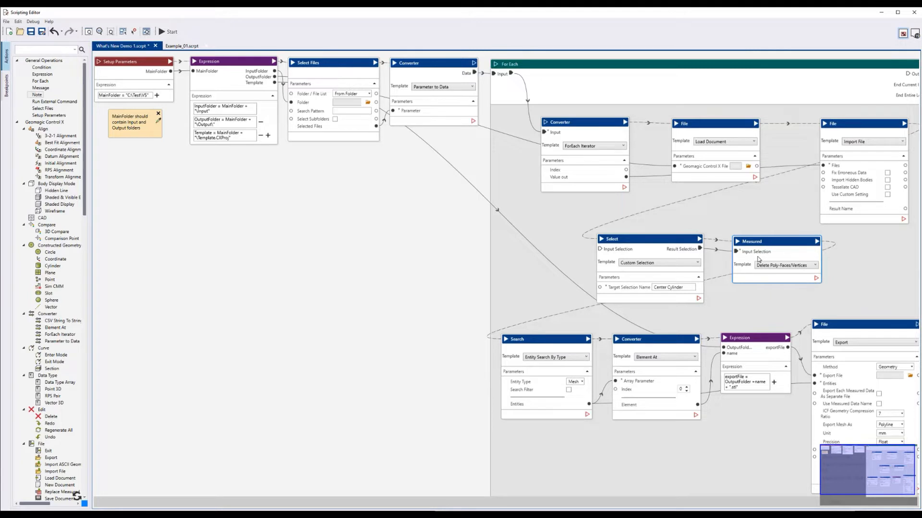
mouse_move(759, 259)
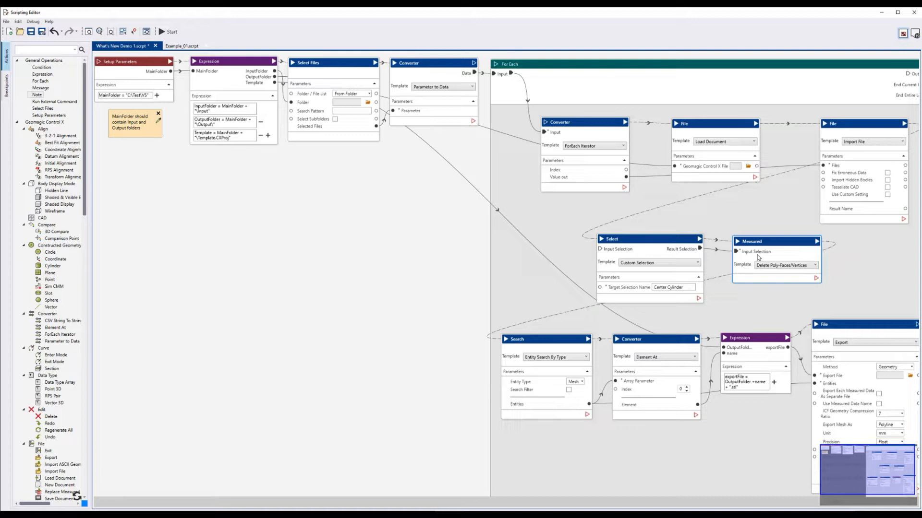
mouse_move(757, 256)
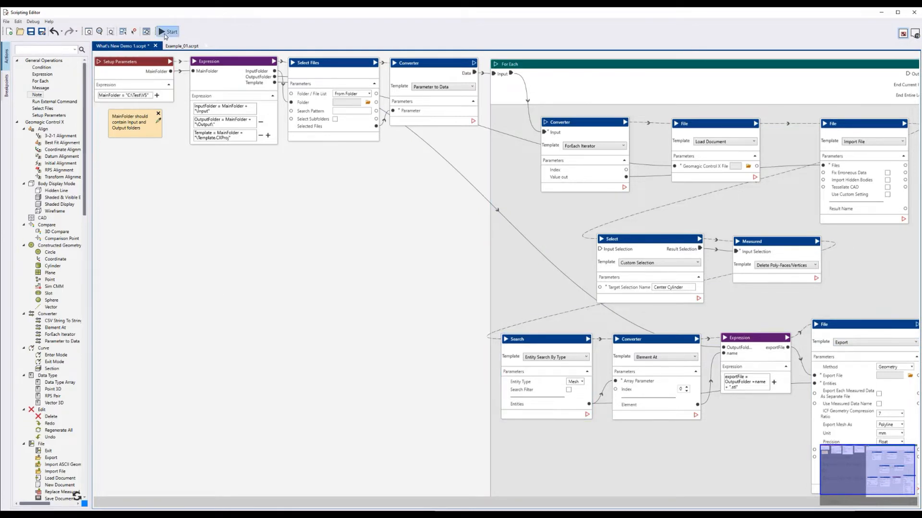
Run the What's New Demo 1 batch-editing script from the toolbar.
left_click(169, 32)
type("e")
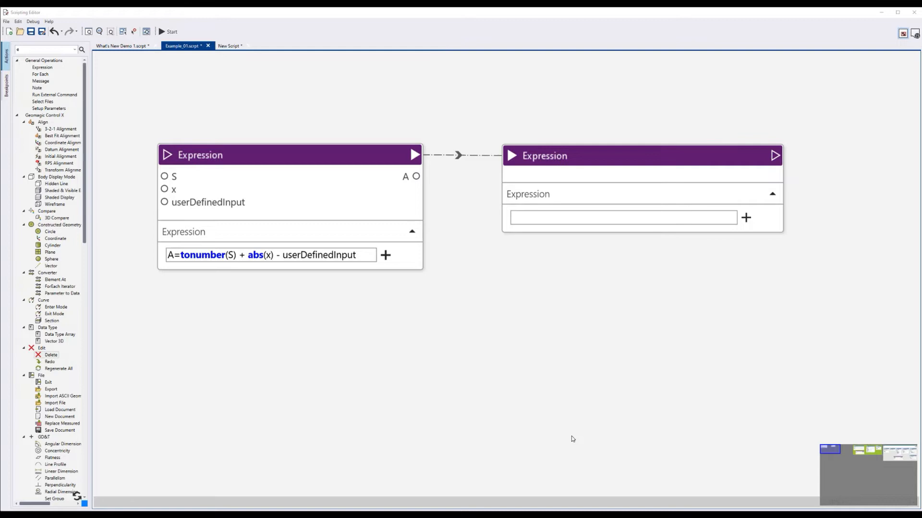
mouse_move(507, 417)
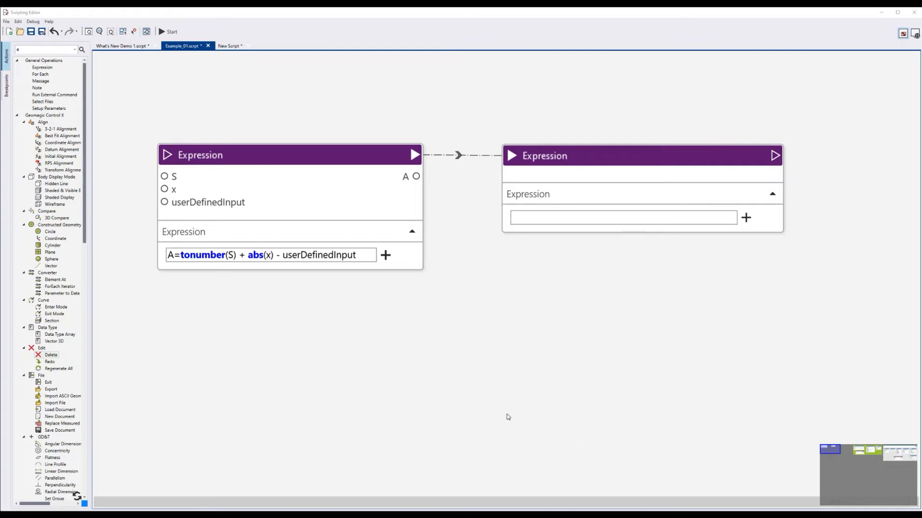
mouse_move(478, 367)
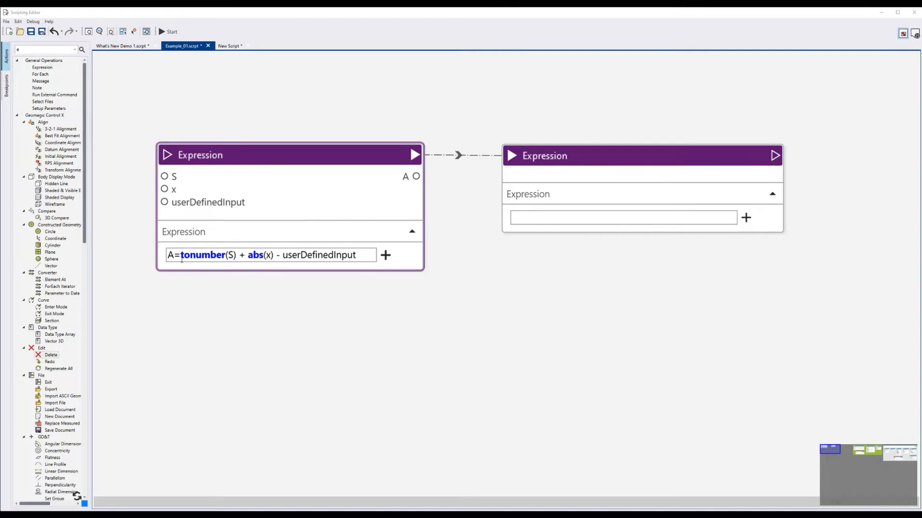
double_click(202, 255)
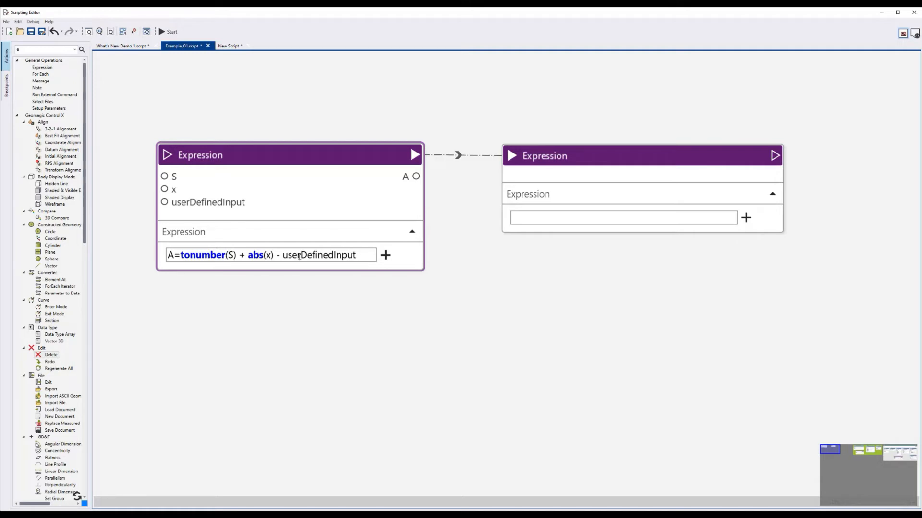
double_click(326, 255)
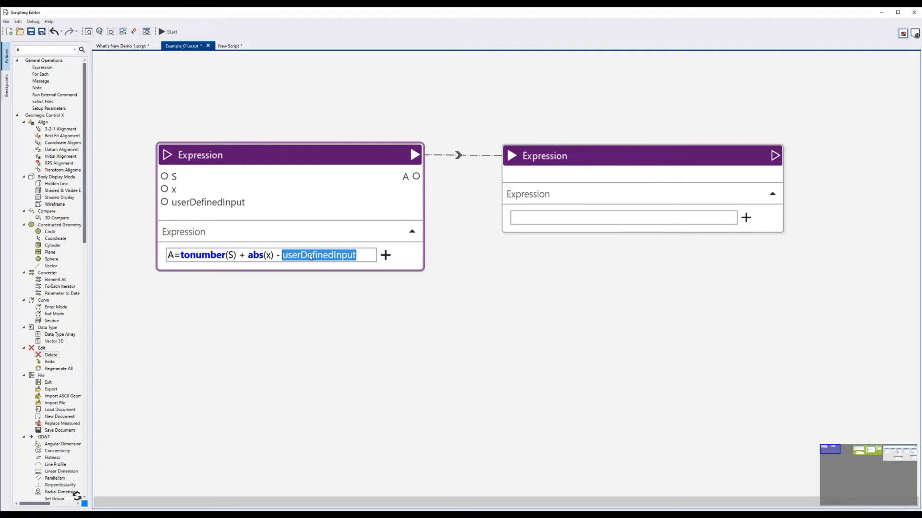
left_click(361, 254)
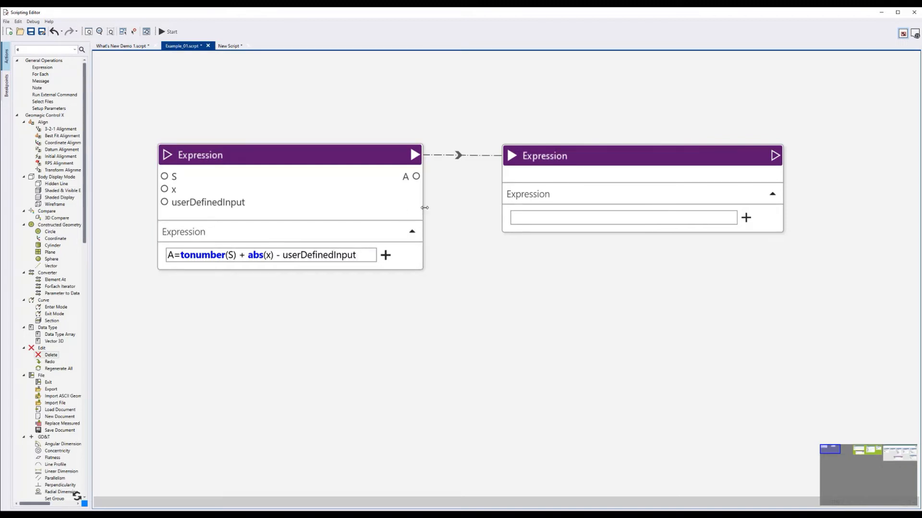
Drag the first Expression node's right edge to widen it.
left_click_drag(424, 208, 305, 213)
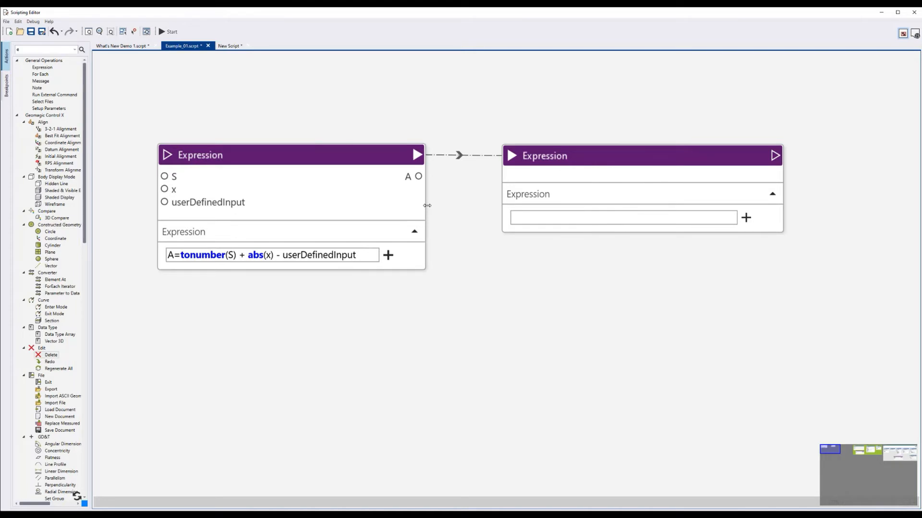
Enter the formula 'x = a+ b' in the empty second Expression node.
left_click(623, 217)
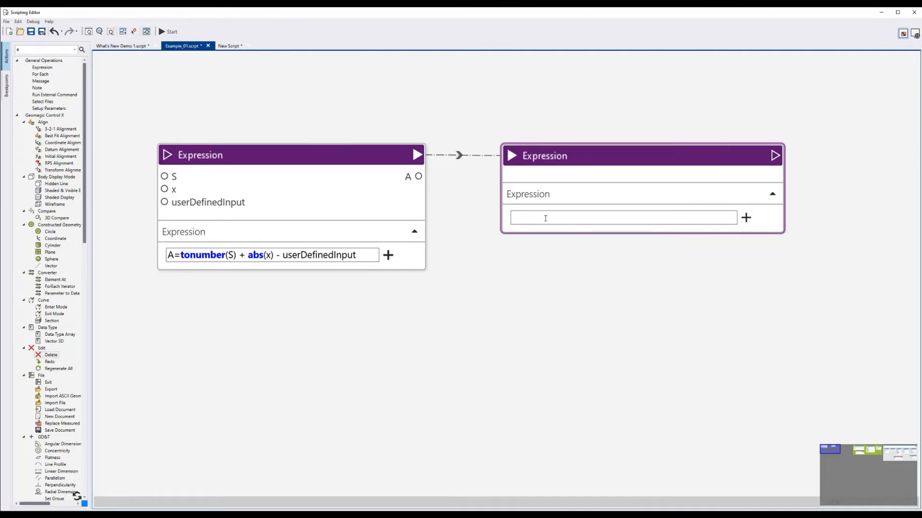
left_click(622, 218)
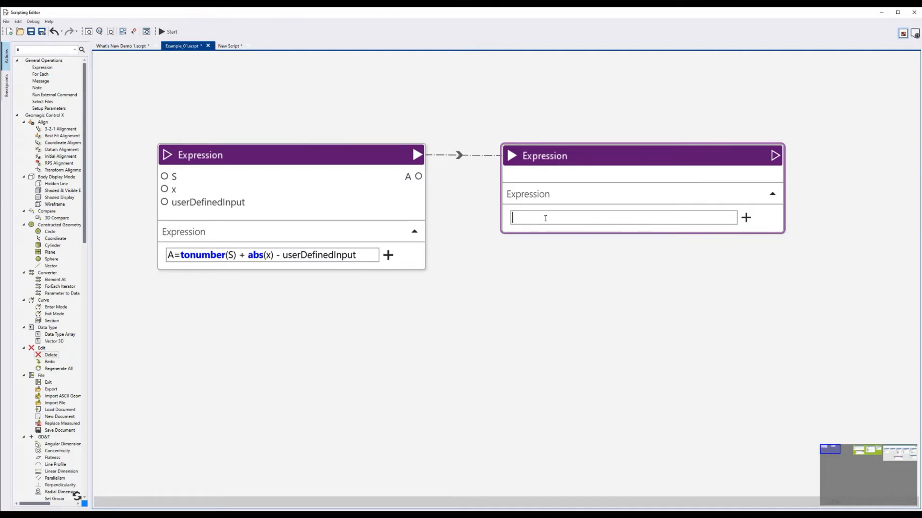
type("x =")
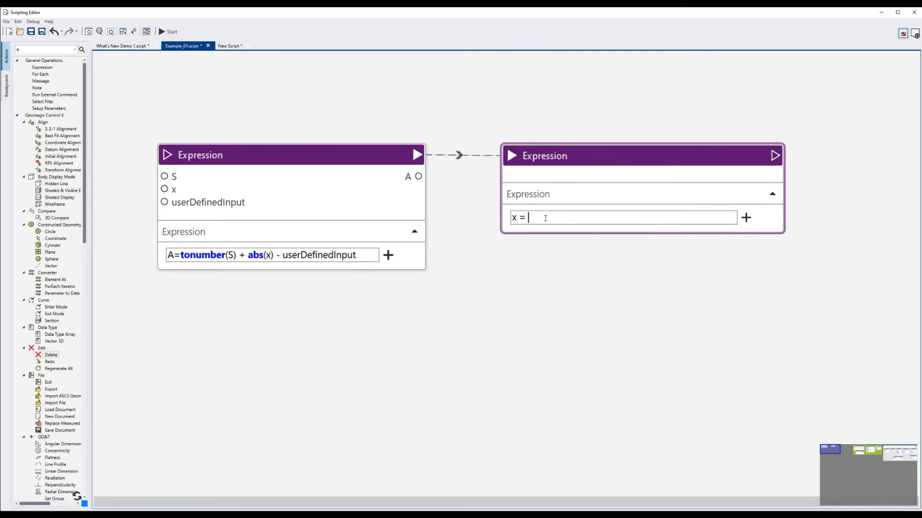
type("a+ b")
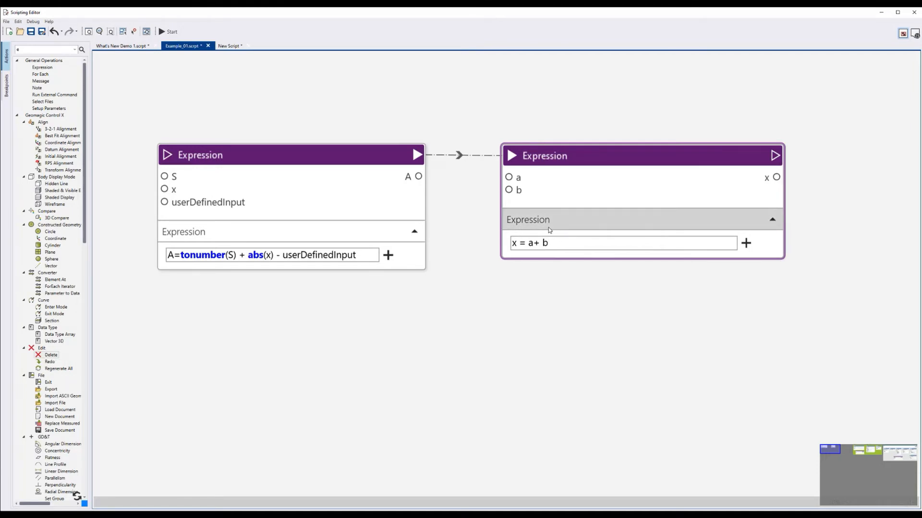
left_click(623, 243)
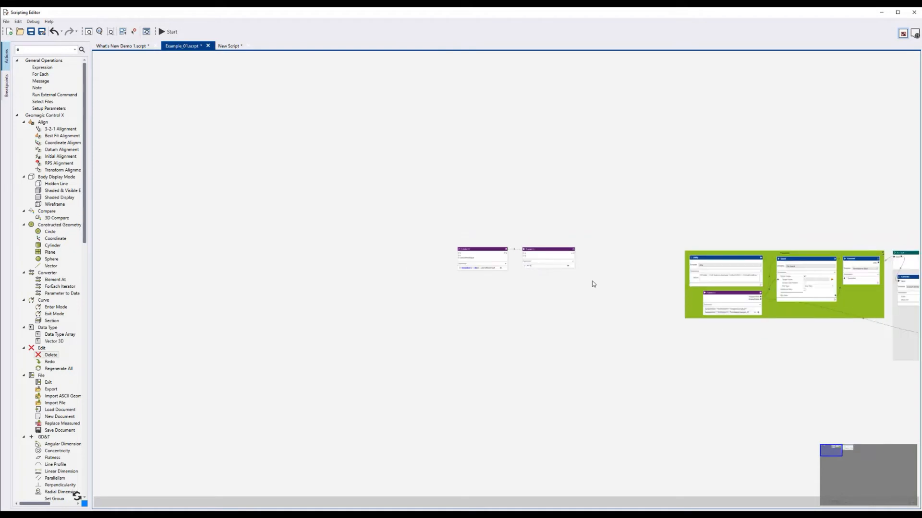
Box-zoom onto the two Expression nodes with a right-drag rectangle.
right_click(593, 284)
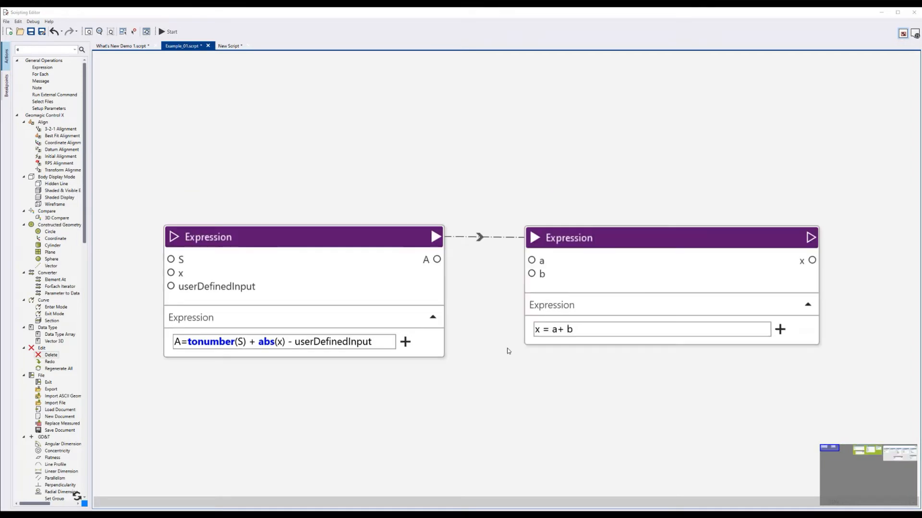
mouse_move(522, 353)
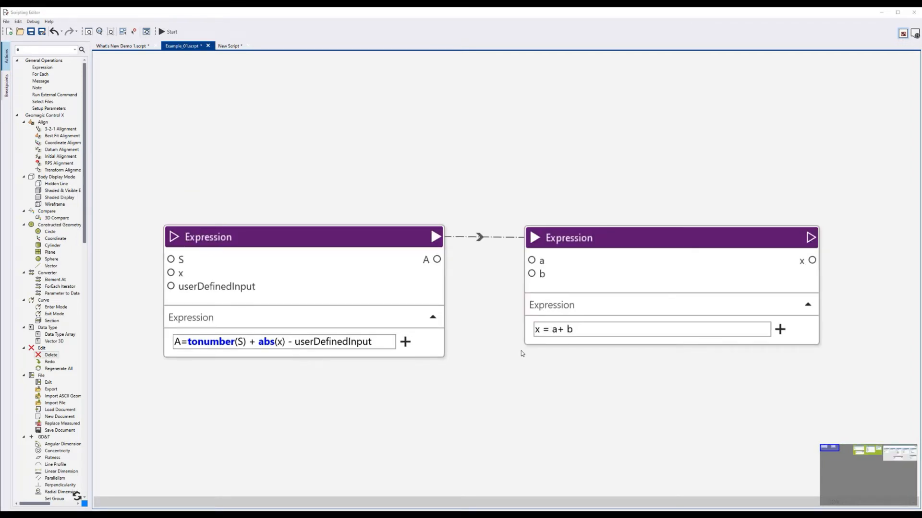
mouse_move(468, 310)
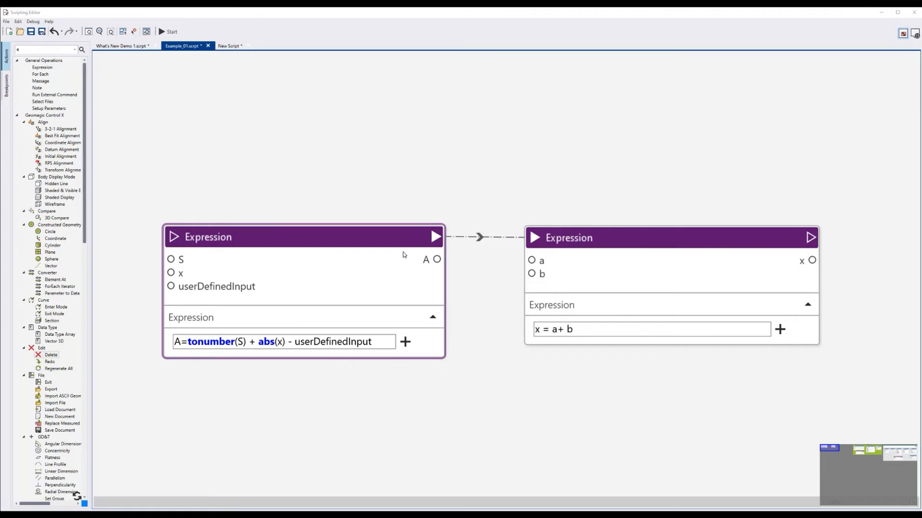
mouse_move(419, 251)
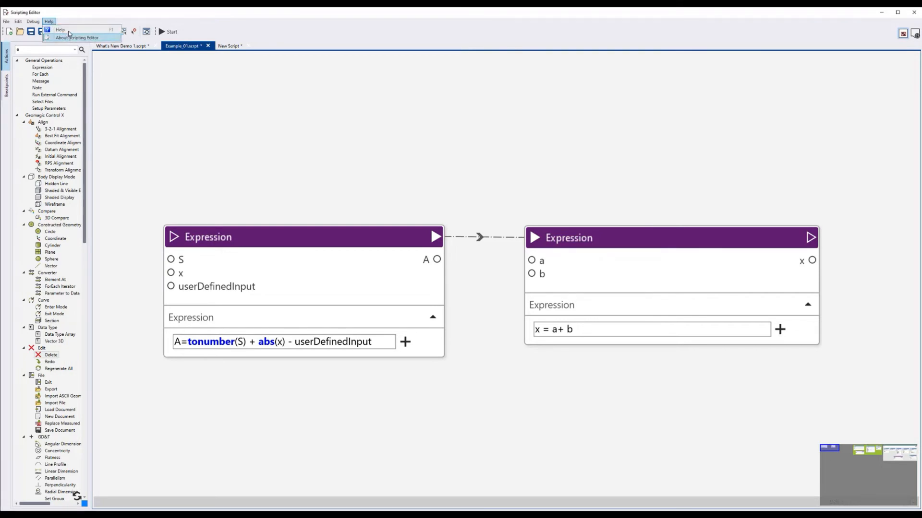
Open the Help documentation and search its topics for 'abs'.
left_click(60, 30)
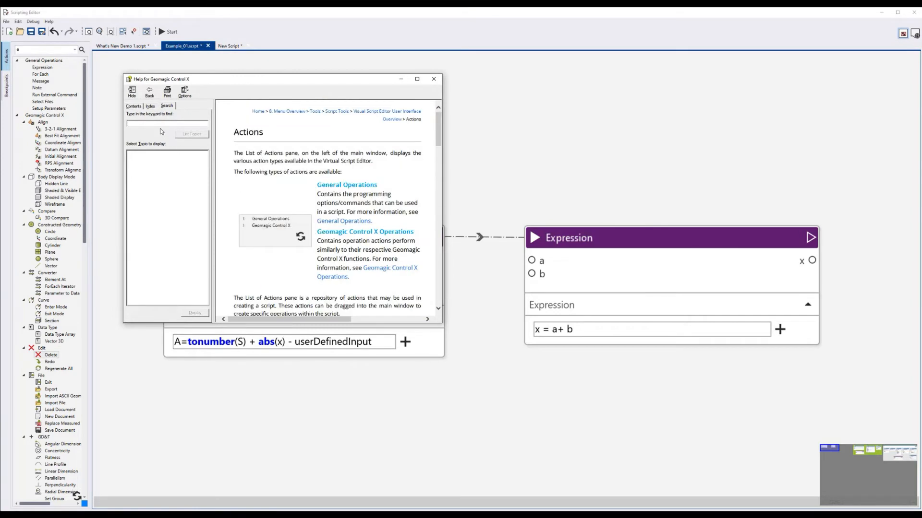
type("a")
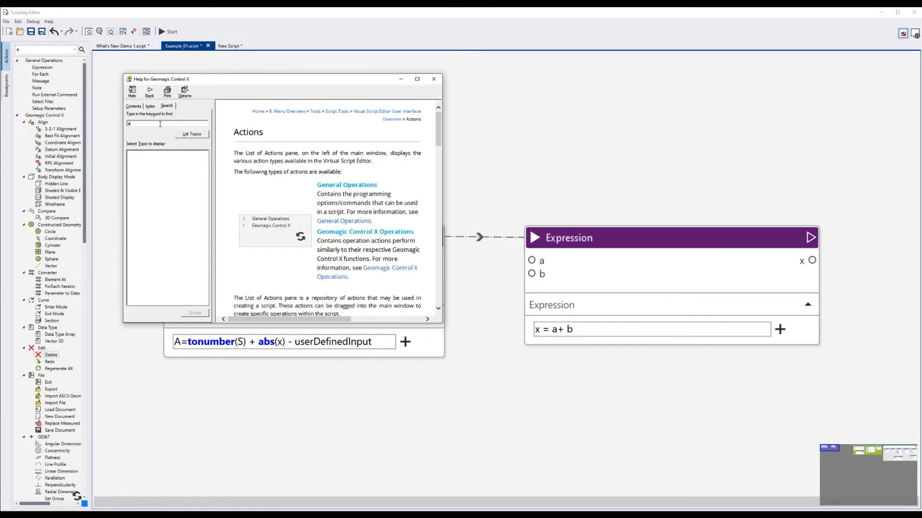
type("bs")
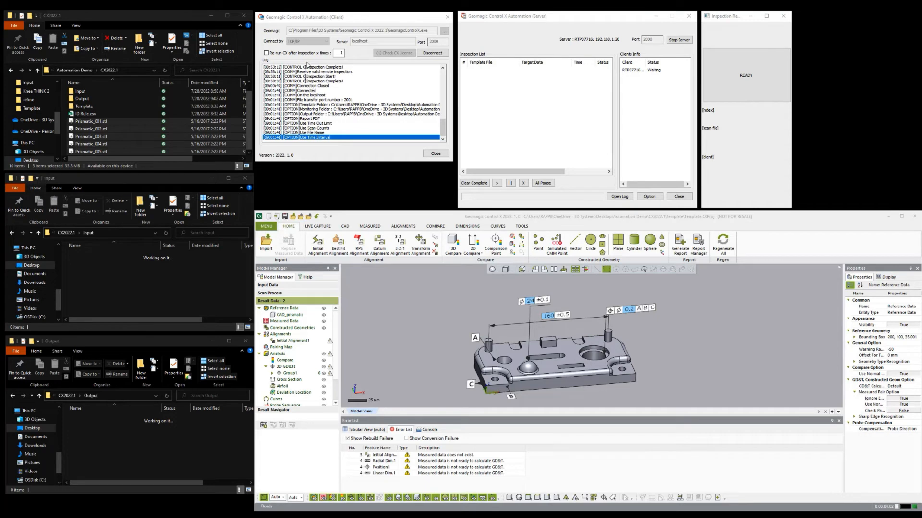
mouse_move(303, 60)
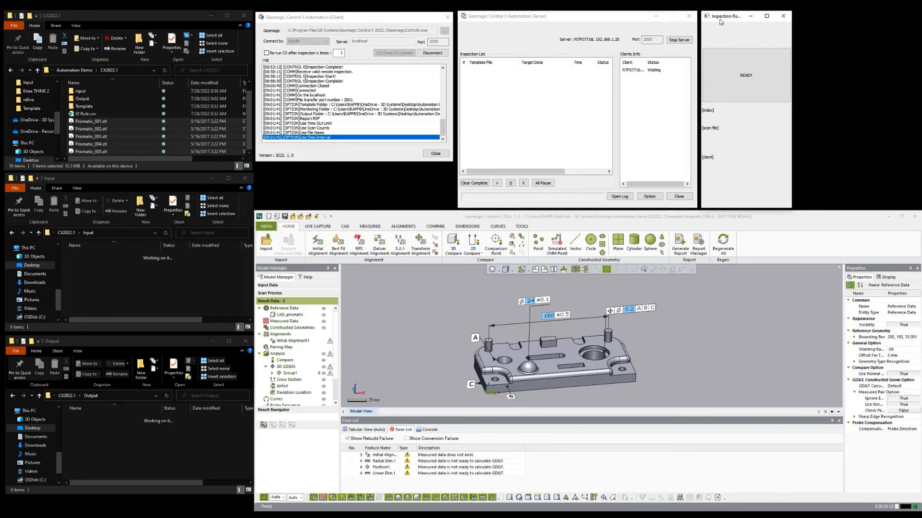
mouse_move(564, 40)
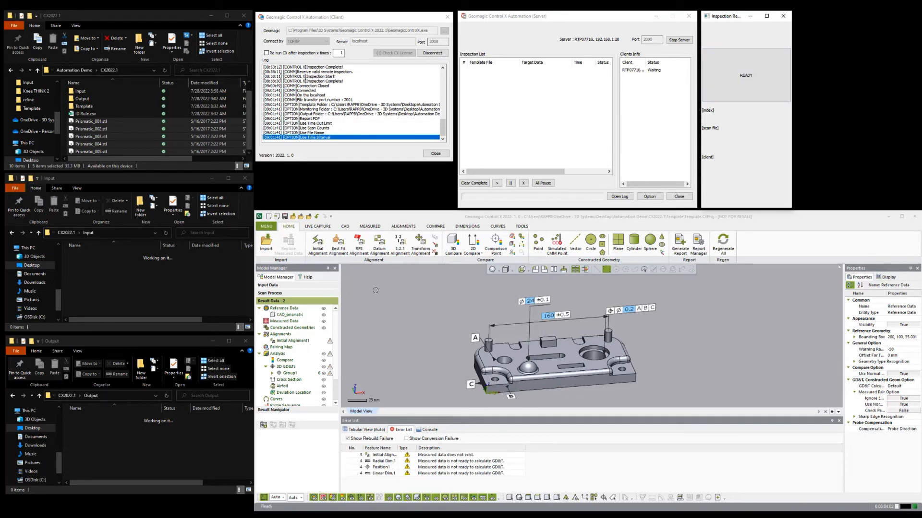
Drag the five selected Prismatic_00x.stl scans into the Input folder.
left_click(91, 121)
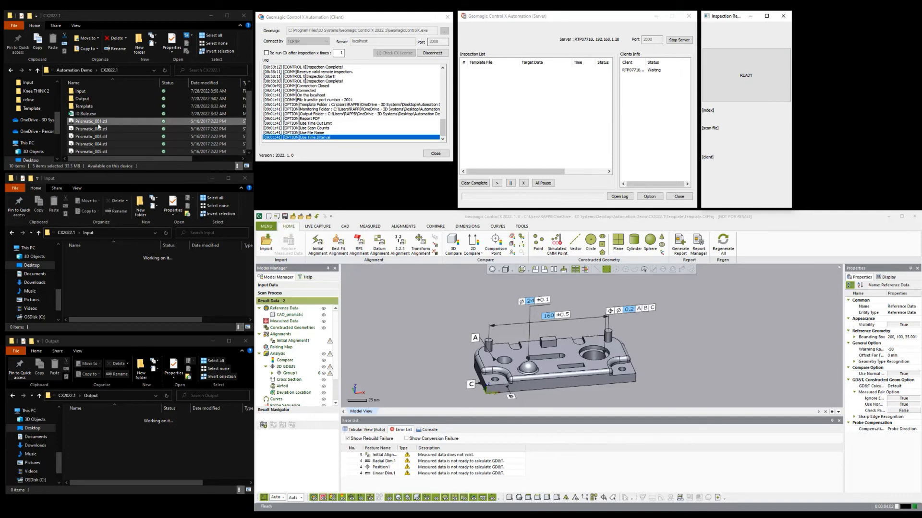
left_click_drag(92, 121, 149, 259)
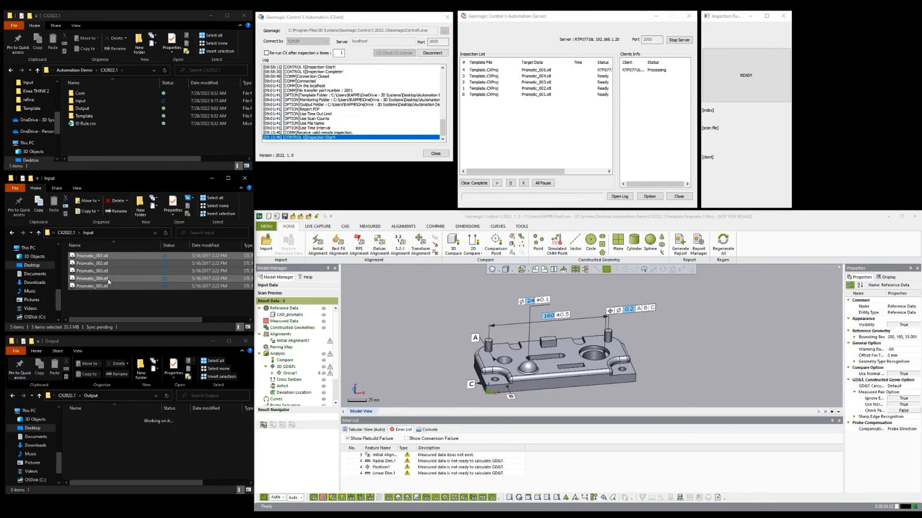
mouse_move(109, 285)
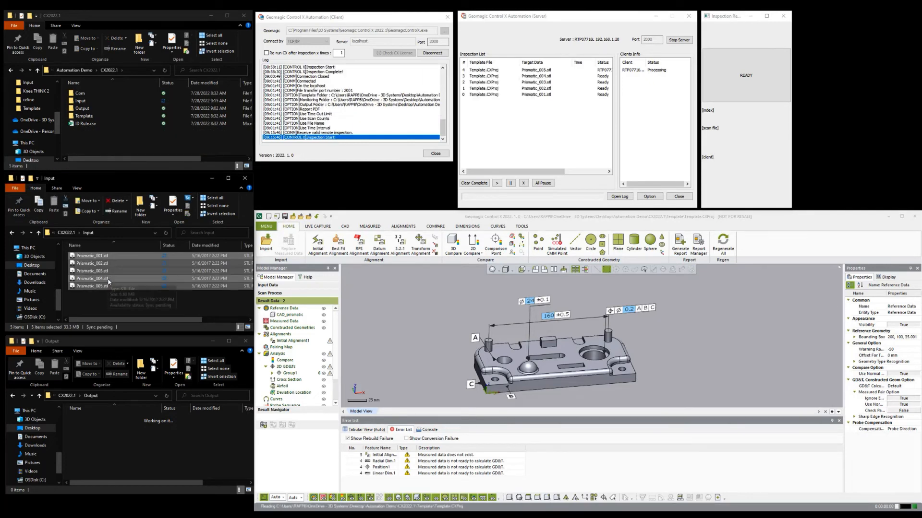